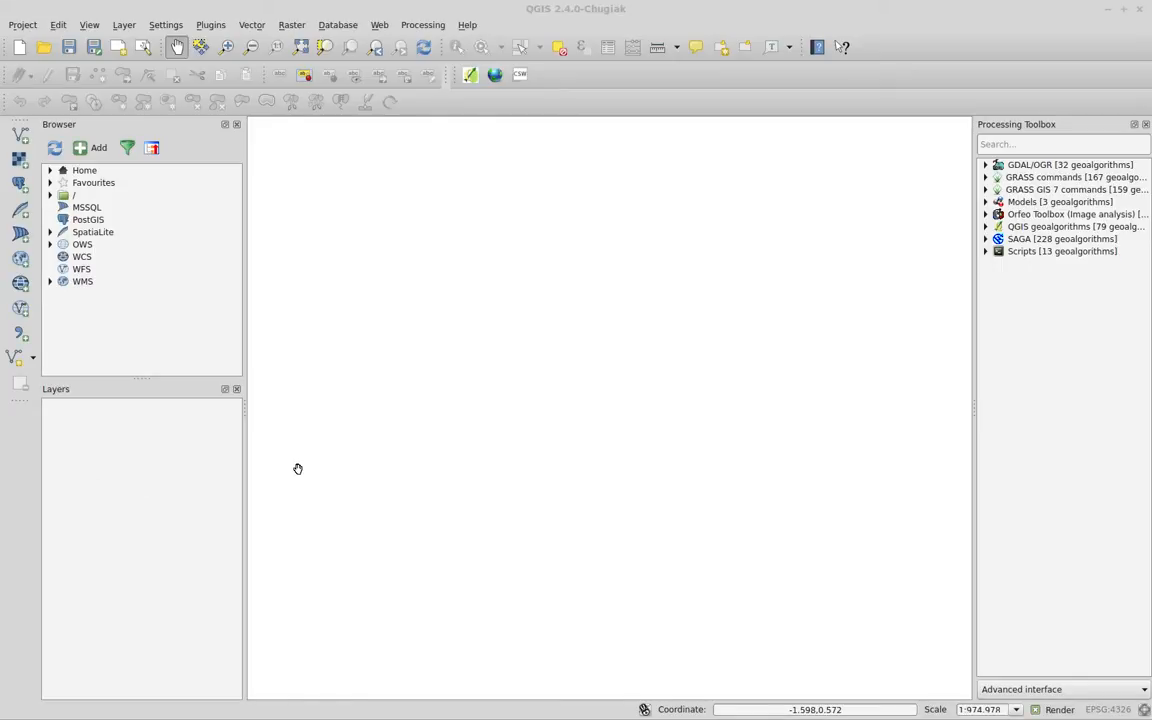
{"action": "mouse_move", "coordinate": [422, 352]}
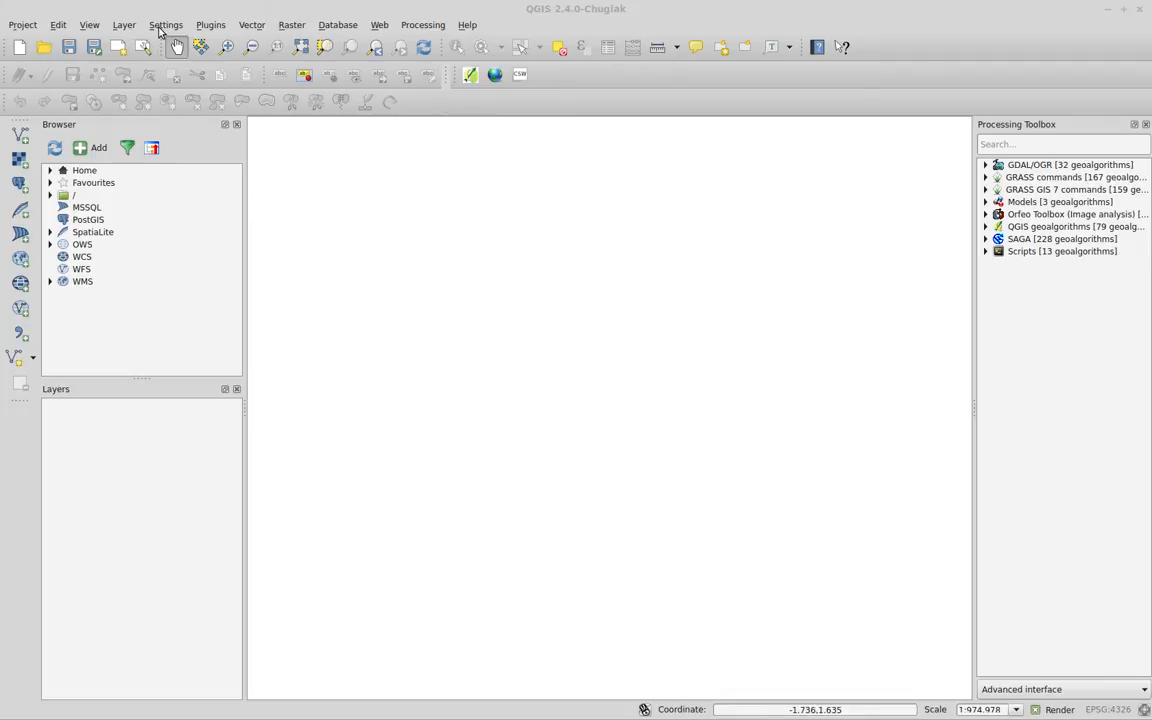
Reveal the Layer menu's creation options, including New Shapefile Layer
{"action": "left_click", "coordinate": [124, 24]}
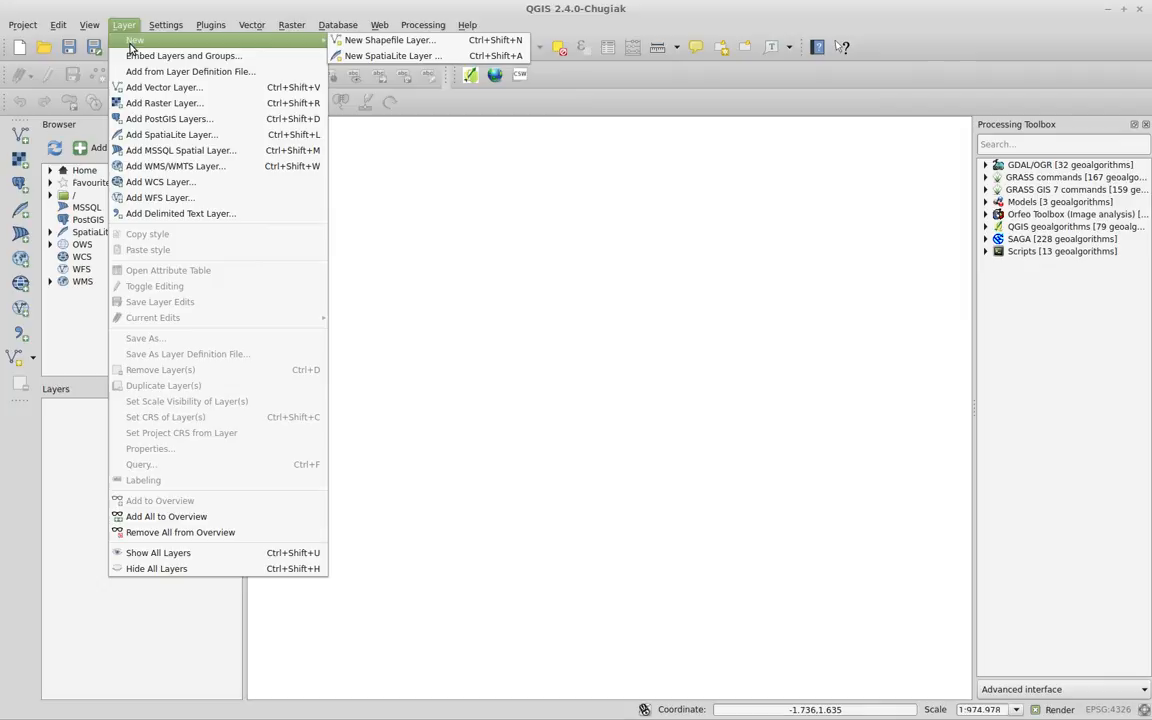
{"action": "mouse_move", "coordinate": [390, 40]}
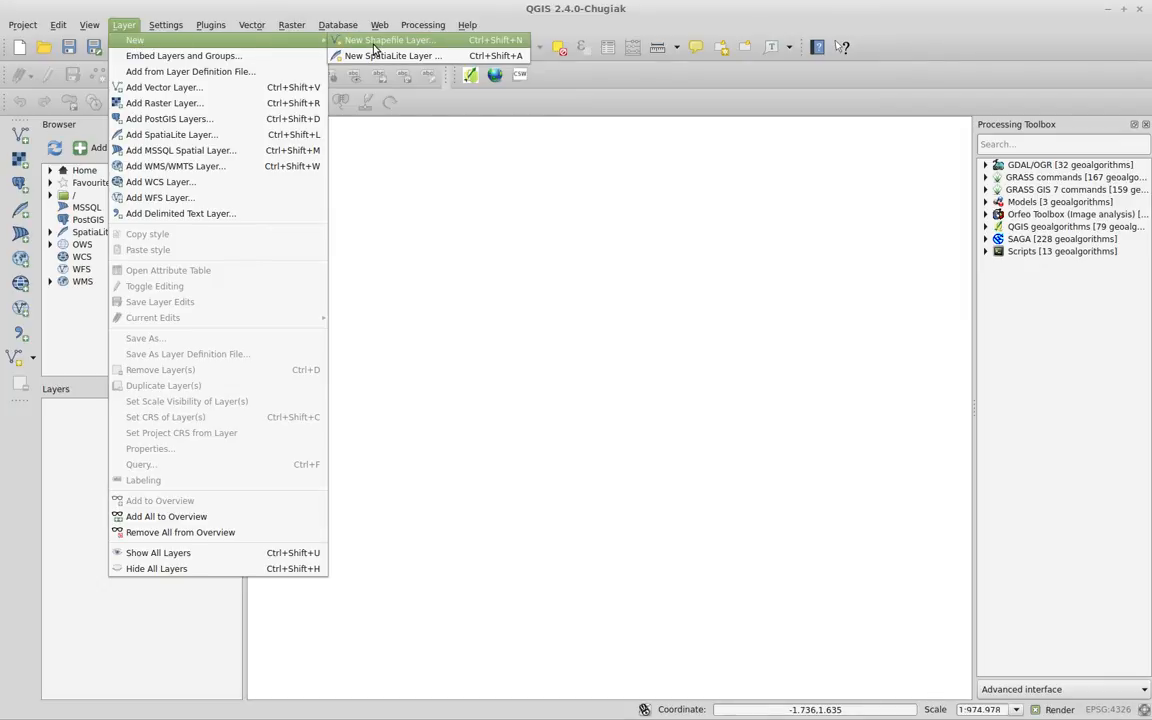
{"action": "mouse_move", "coordinate": [392, 56]}
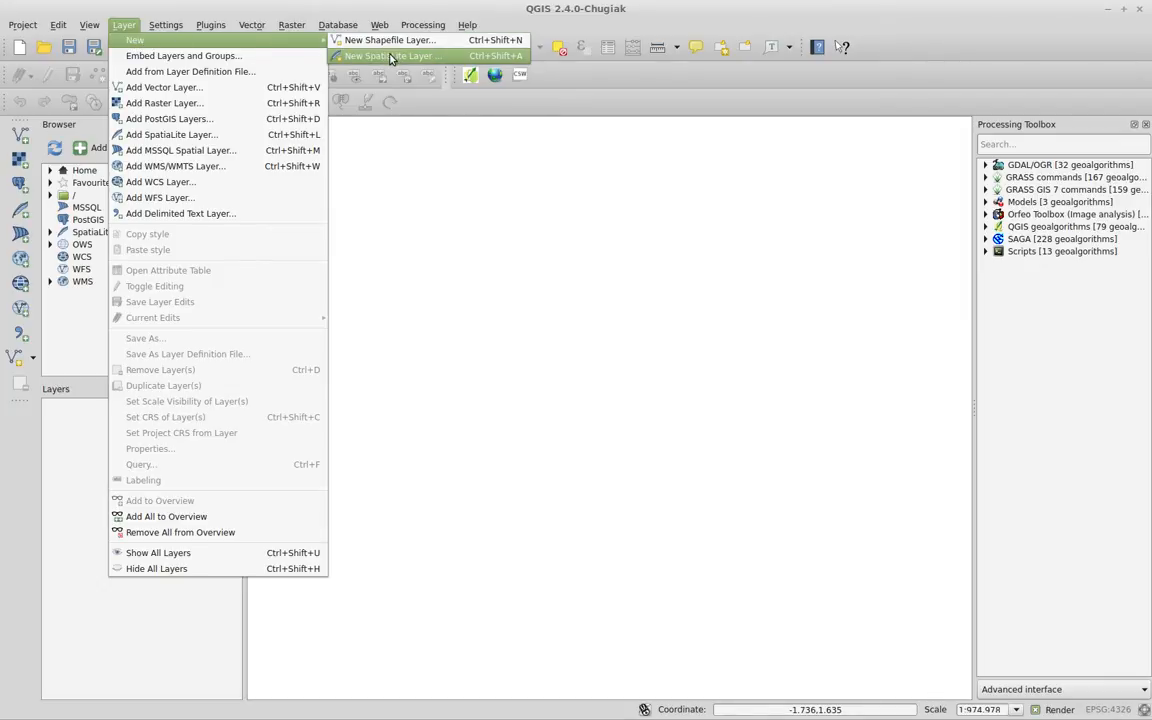
{"action": "mouse_move", "coordinate": [388, 40]}
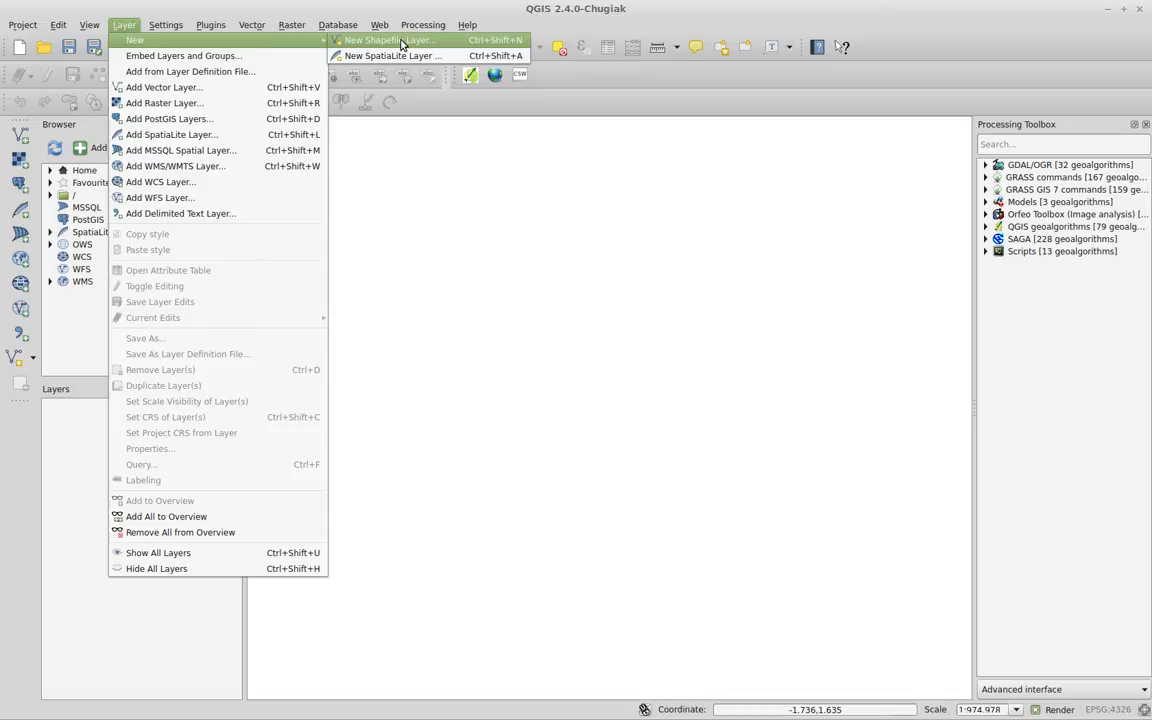
{"action": "mouse_move", "coordinate": [392, 56]}
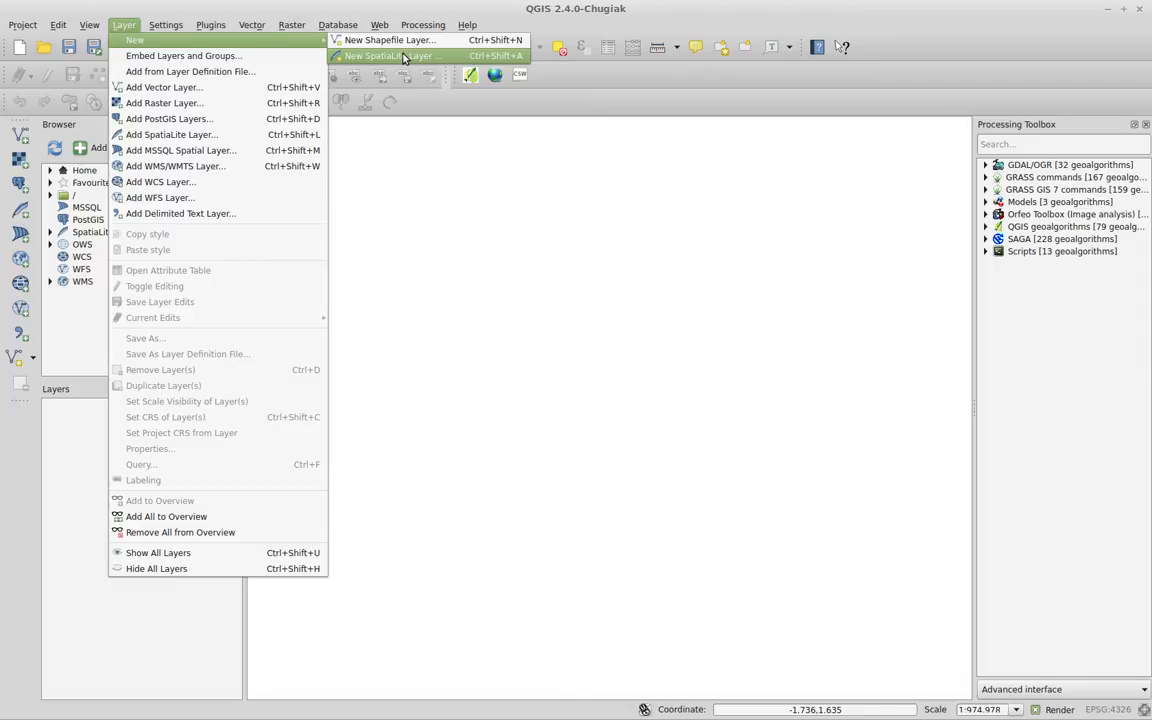
{"action": "mouse_move", "coordinate": [388, 40]}
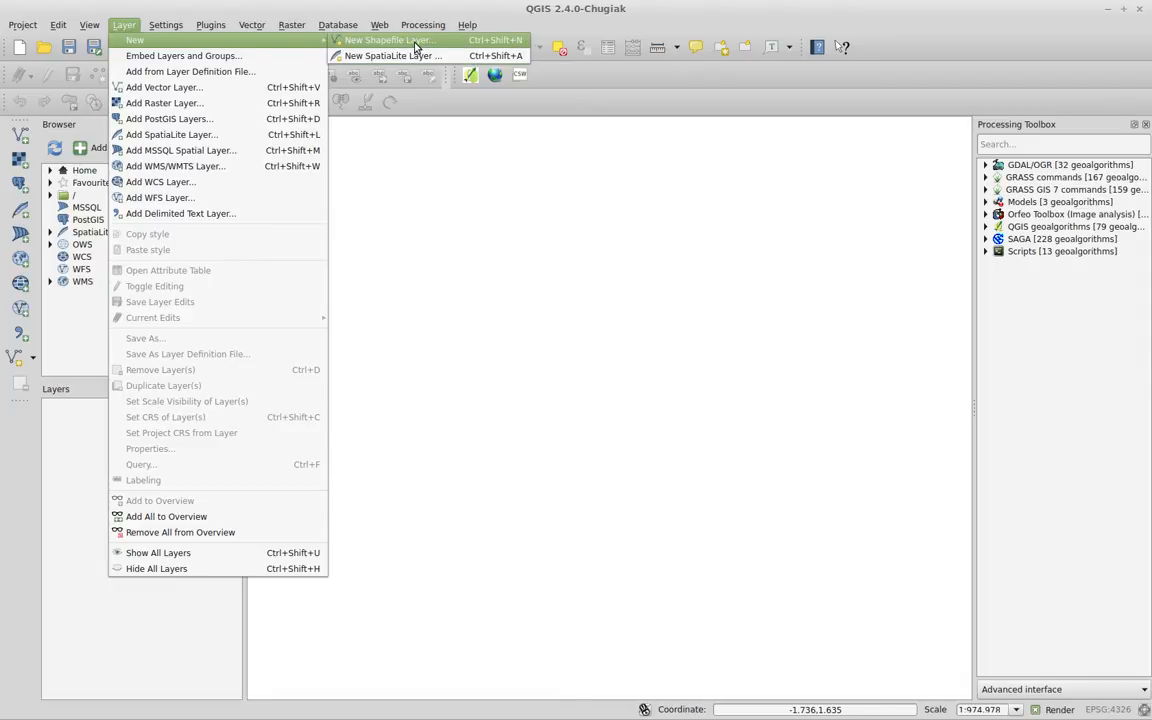
{"action": "mouse_move", "coordinate": [430, 44]}
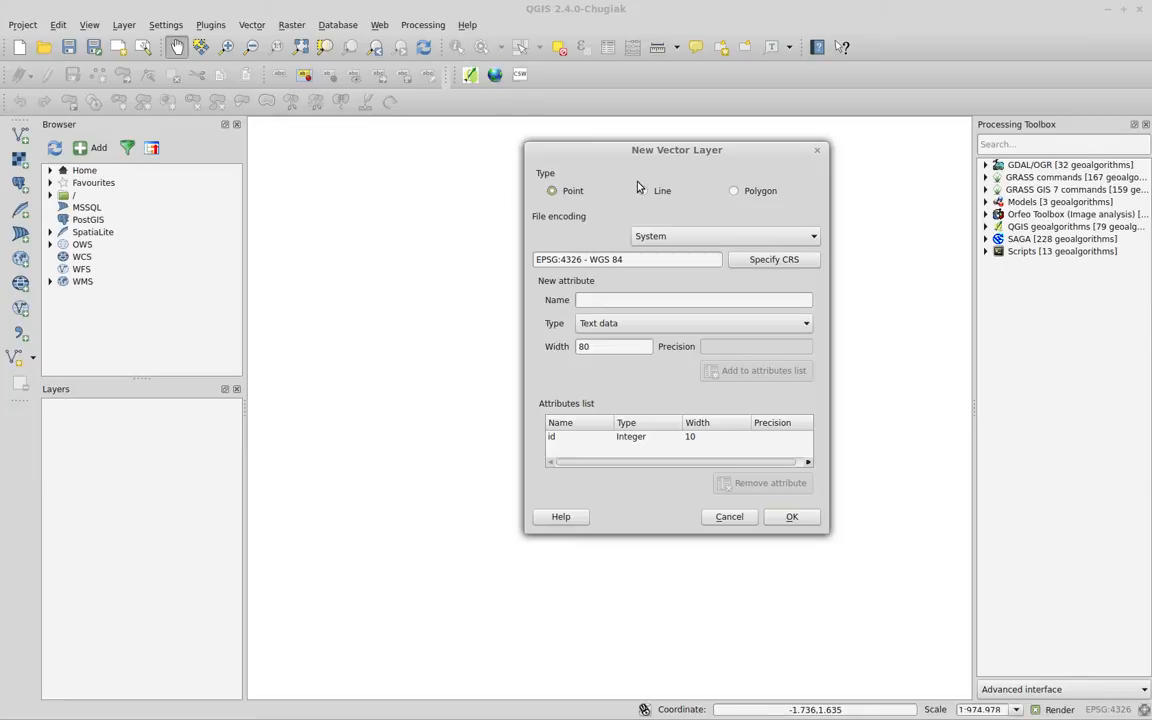
{"action": "mouse_move", "coordinate": [624, 188]}
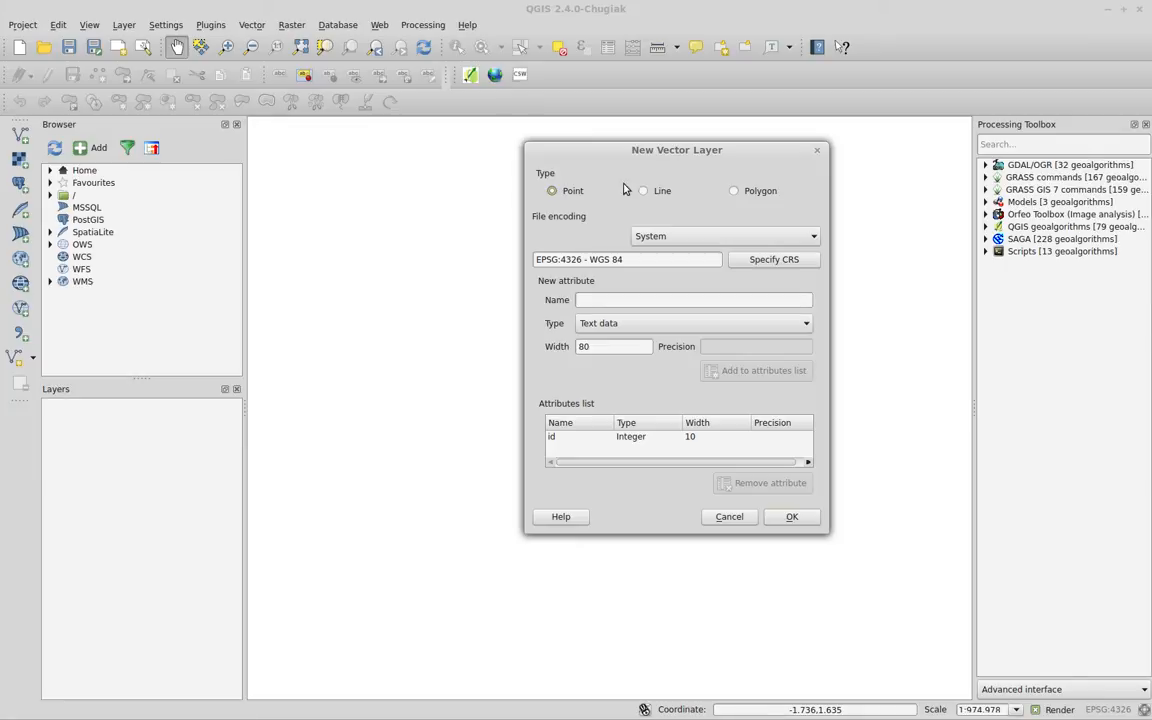
{"action": "mouse_move", "coordinate": [724, 200]}
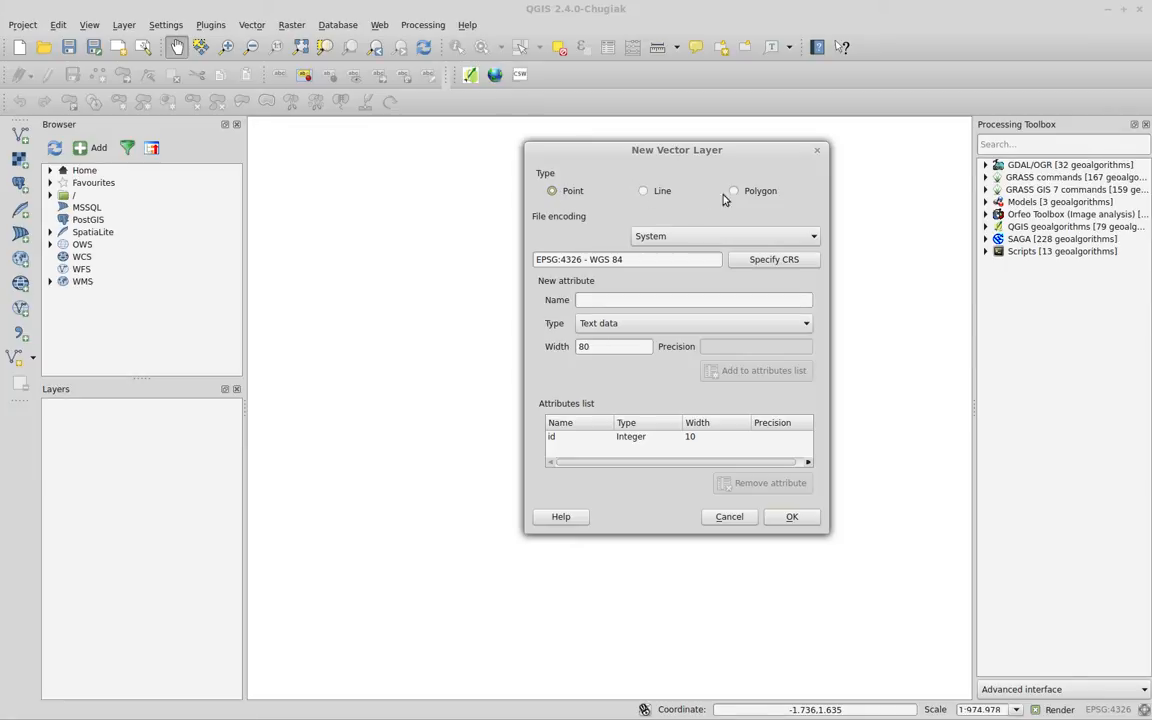
Choose Polygon as the geometry type in the New Vector Layer dialog
{"action": "left_click", "coordinate": [734, 190]}
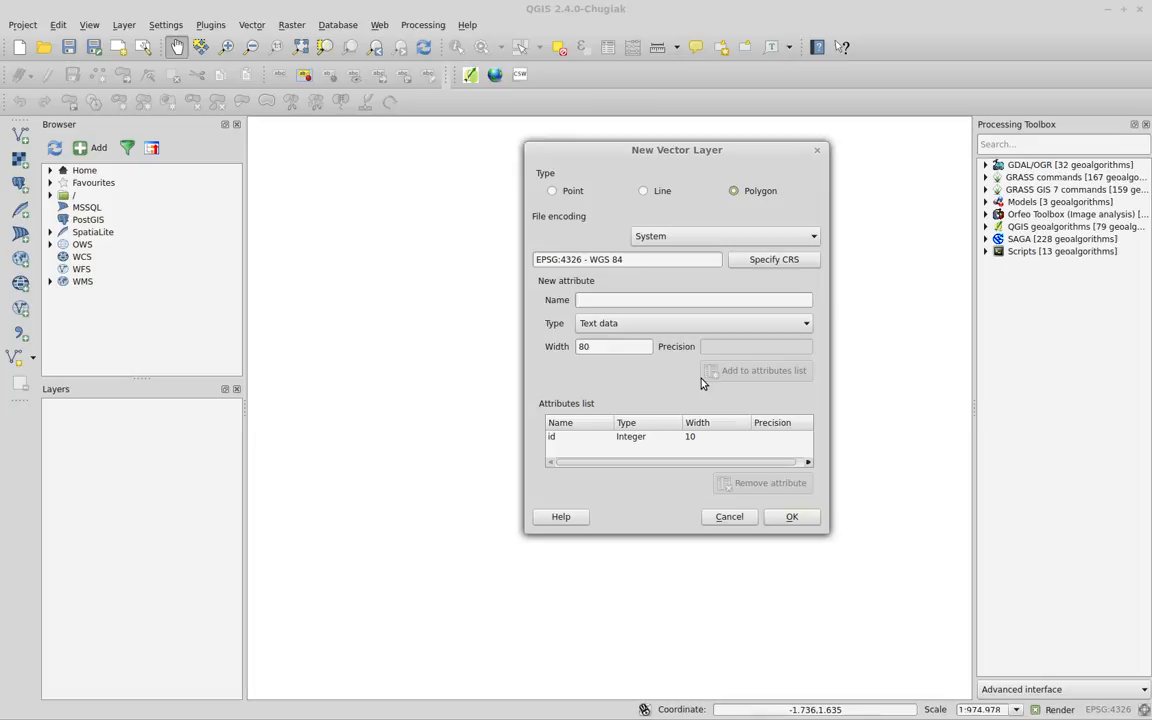
{"action": "mouse_move", "coordinate": [774, 260]}
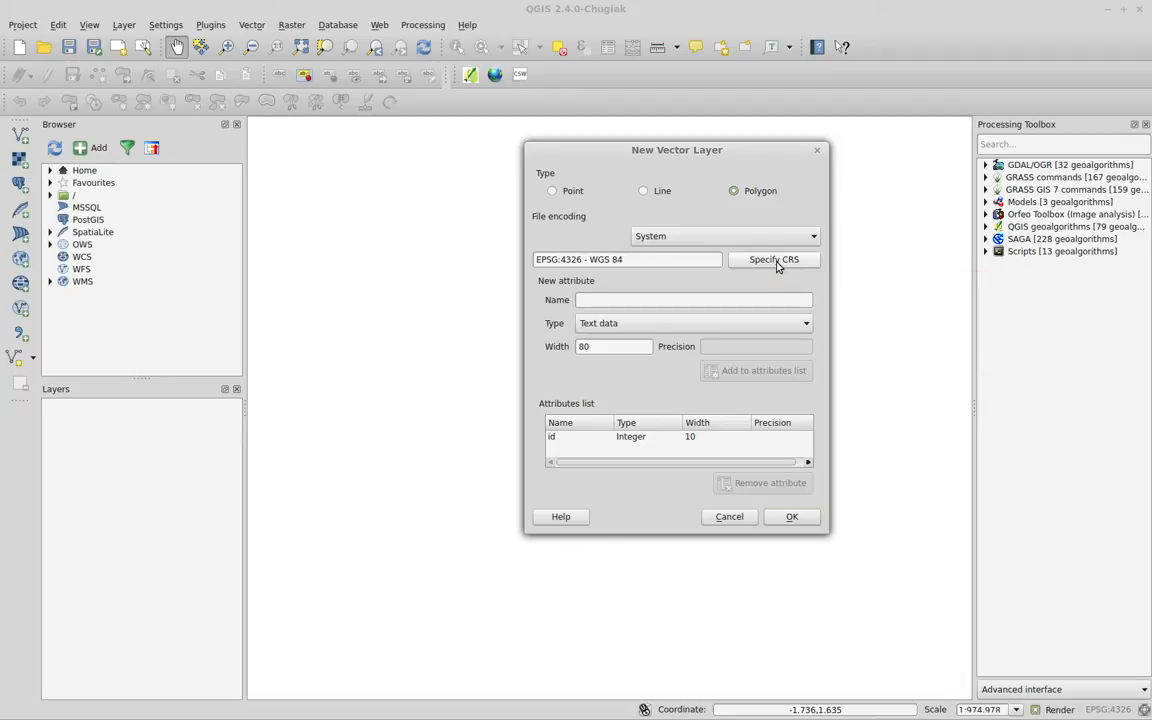
Pick OSGB 1936 / British National Grid (EPSG:27700) from the recently used CRS list
{"action": "left_click", "coordinate": [772, 260]}
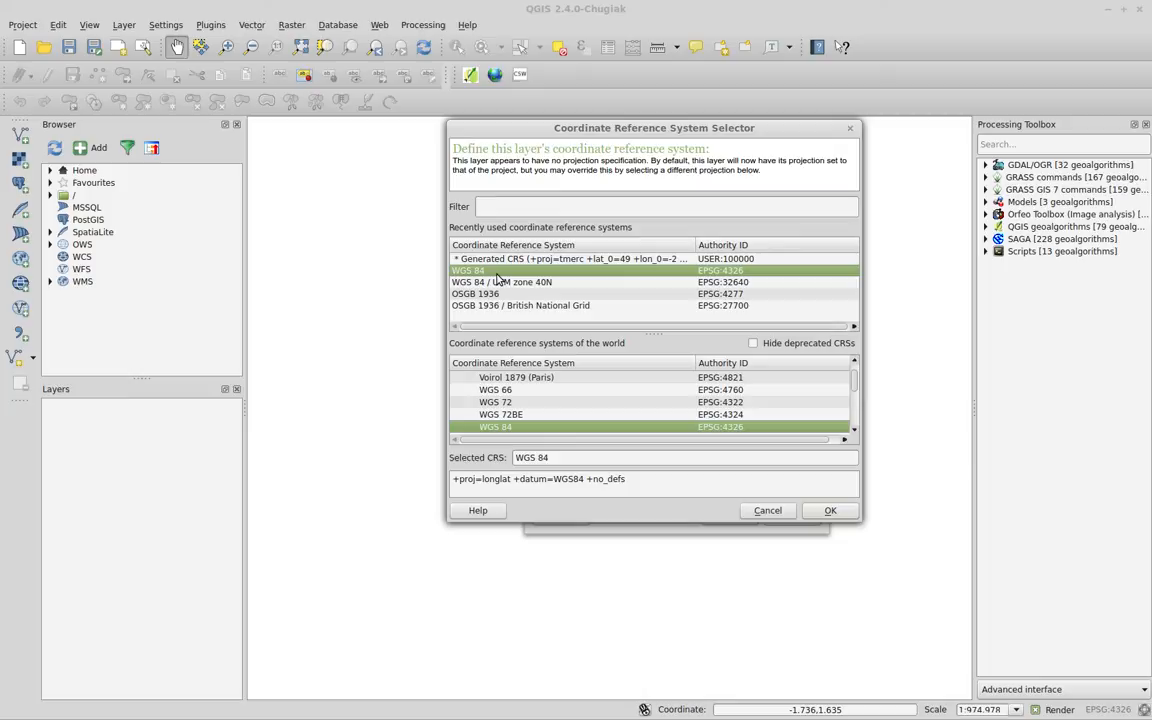
{"action": "mouse_move", "coordinate": [596, 306]}
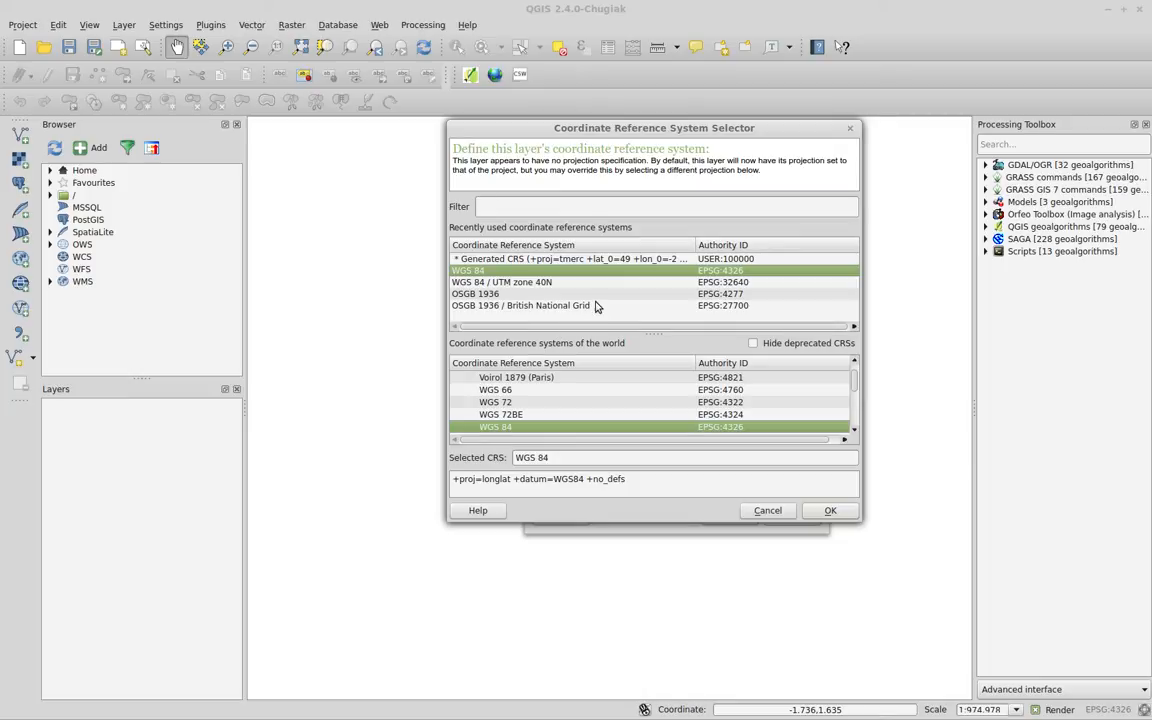
{"action": "mouse_move", "coordinate": [590, 312]}
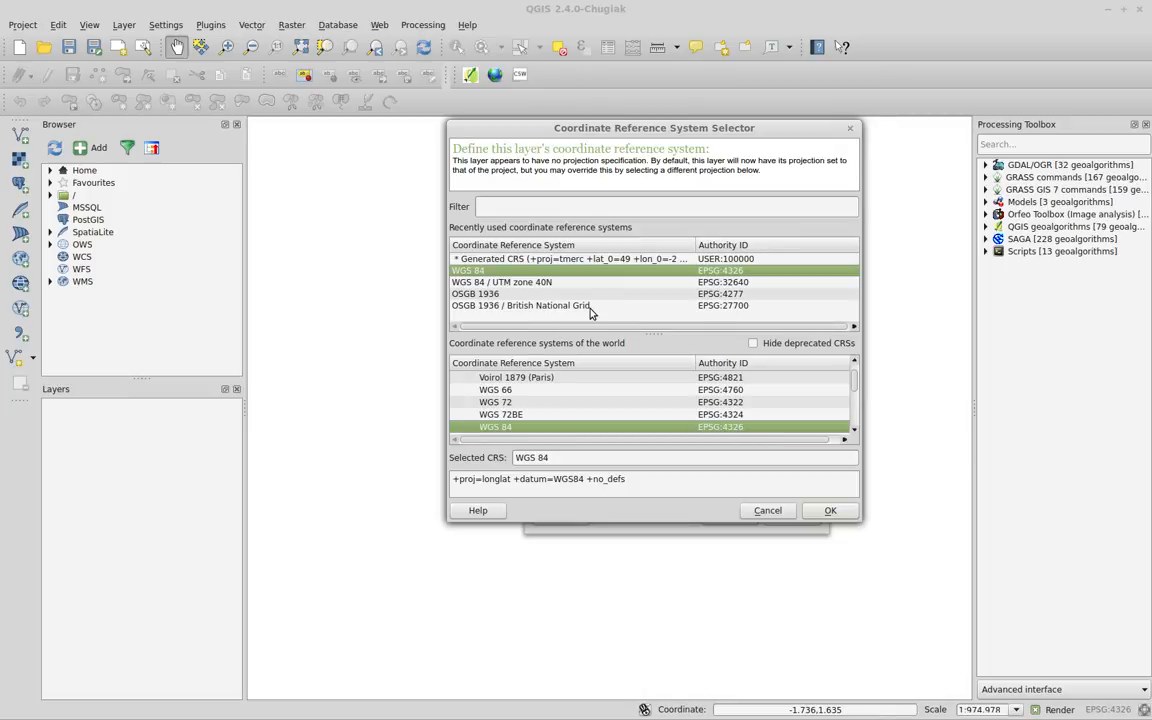
{"action": "left_click", "coordinate": [520, 304]}
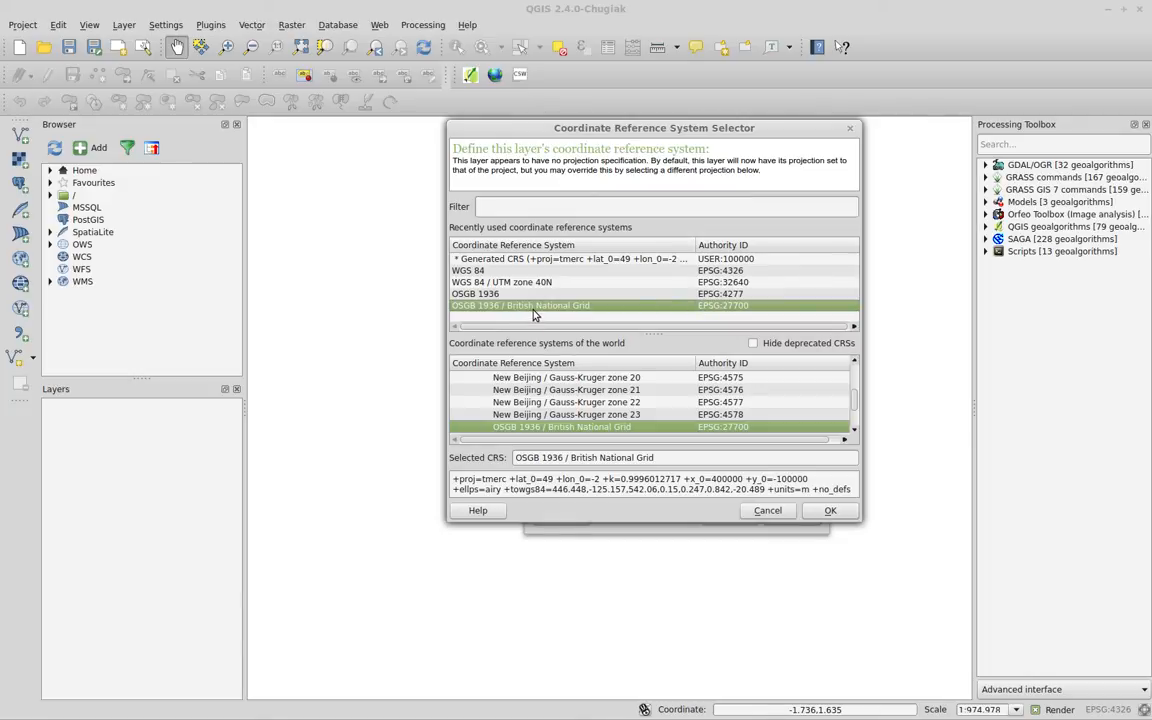
{"action": "mouse_move", "coordinate": [628, 318]}
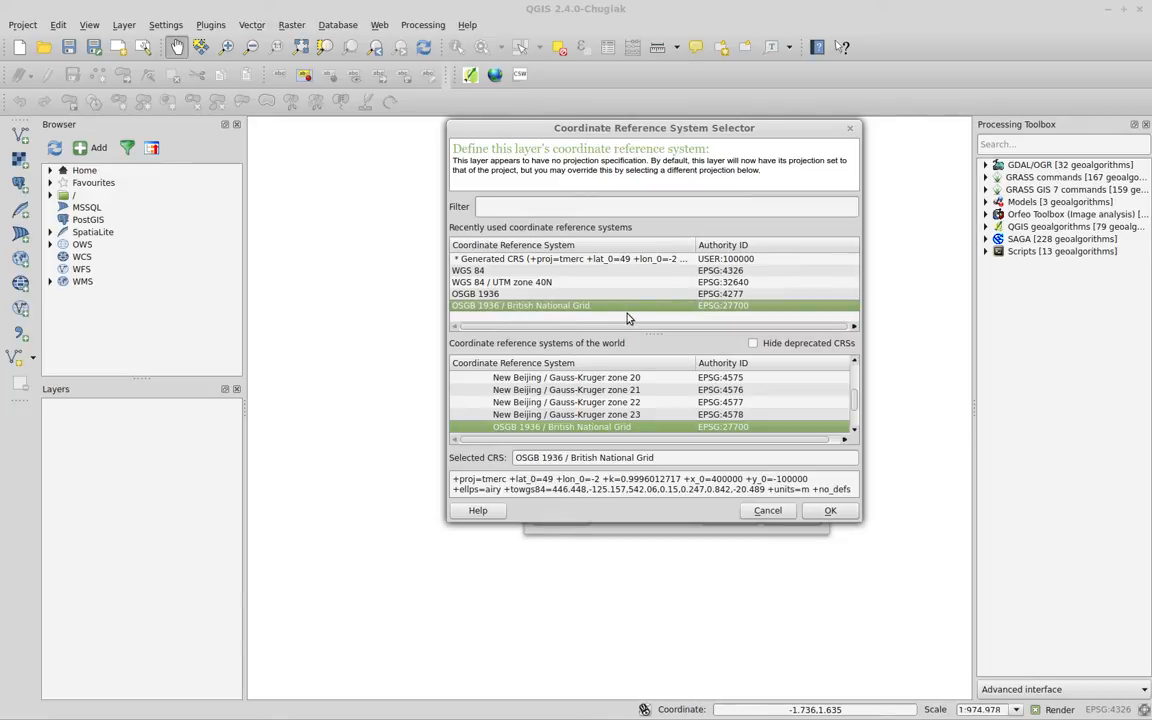
{"action": "mouse_move", "coordinate": [768, 308]}
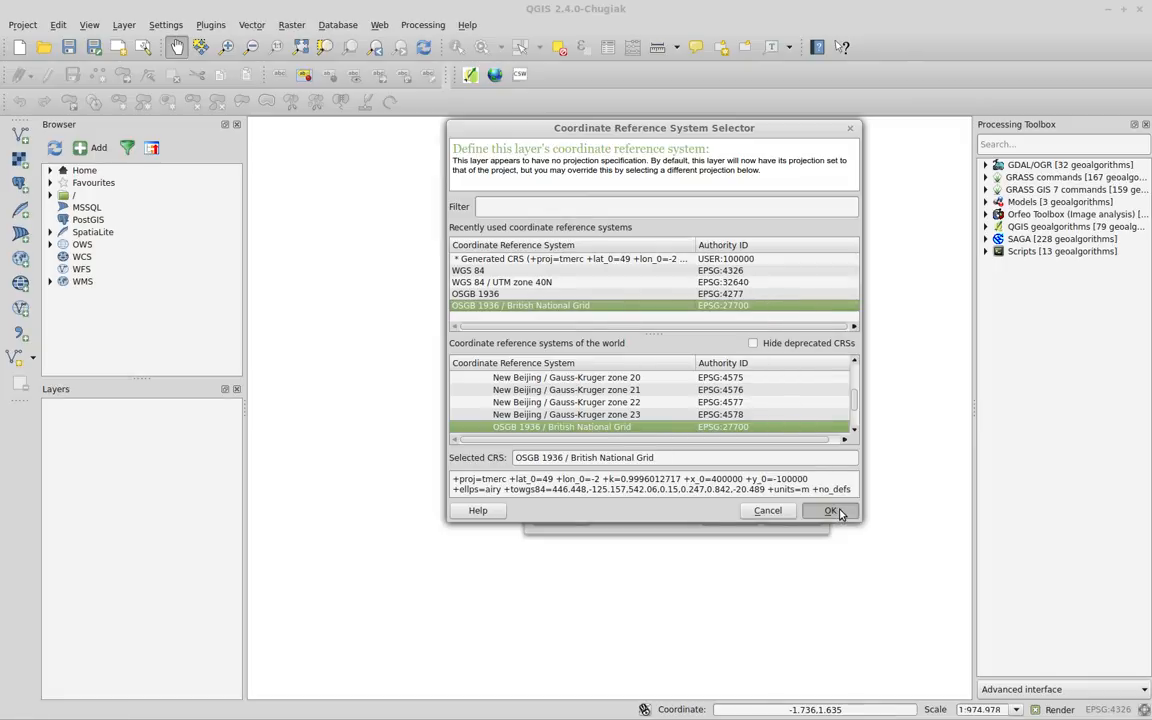
Confirm EPSG:27700 so the polygon layer uses British National Grid
{"action": "left_click", "coordinate": [828, 510]}
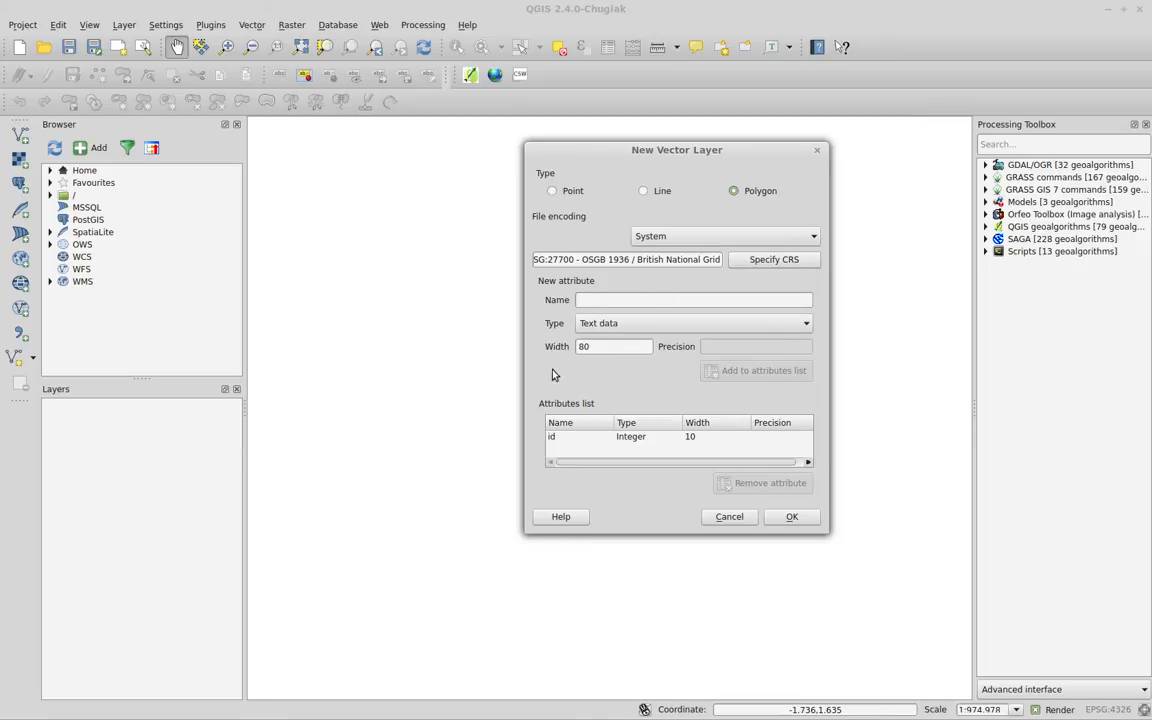
{"action": "mouse_move", "coordinate": [772, 364]}
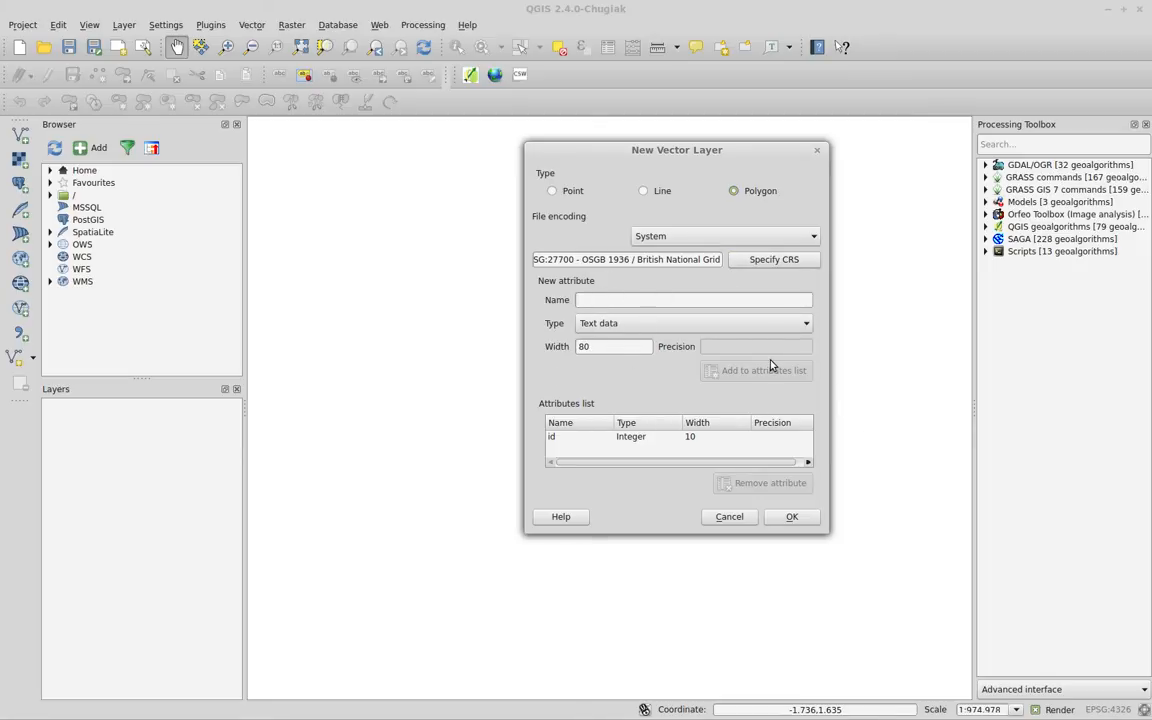
{"action": "mouse_move", "coordinate": [756, 428]}
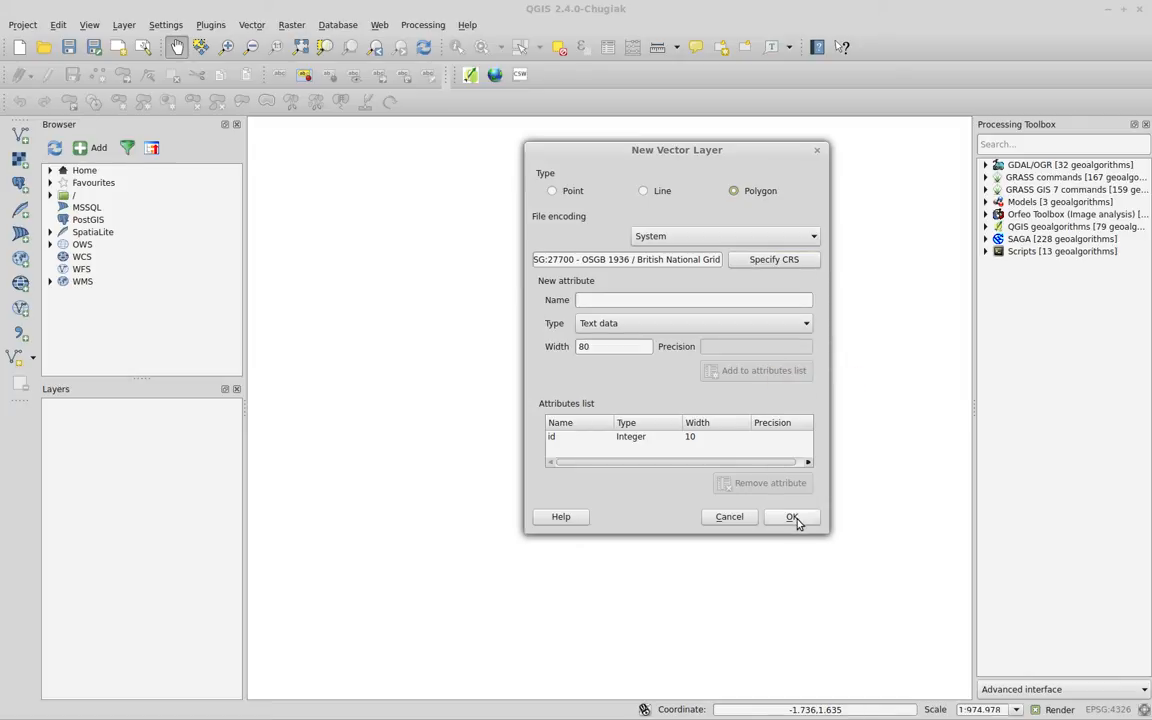
Accept the layer settings and name the file Tysoe_polygon.shp in Dropbox/Tysoe/Videos
{"action": "left_click", "coordinate": [792, 516]}
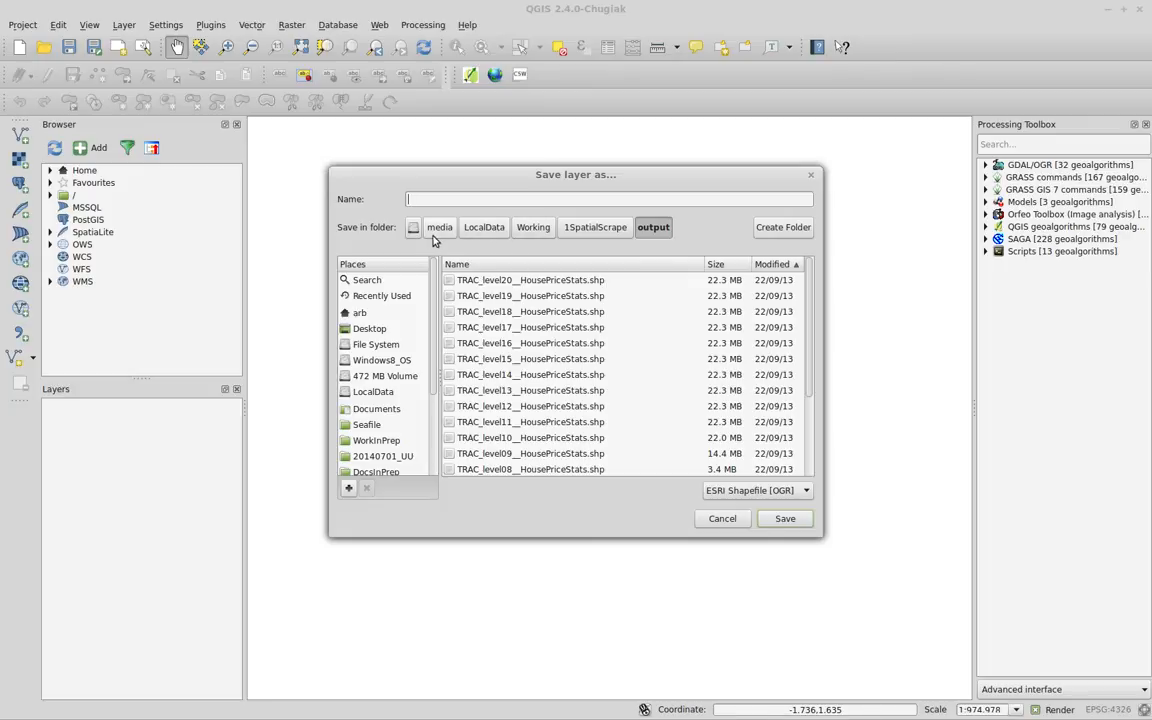
{"action": "mouse_move", "coordinate": [434, 330]}
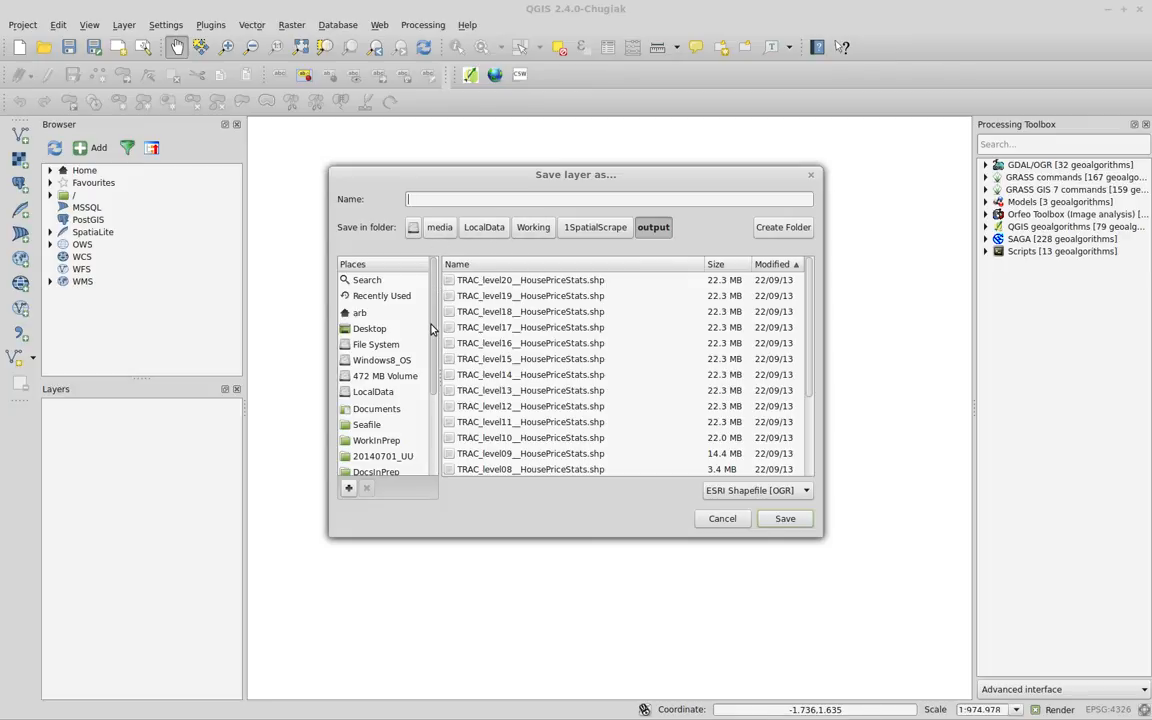
{"action": "scroll", "scroll_direction": "down", "scroll_amount": 3}
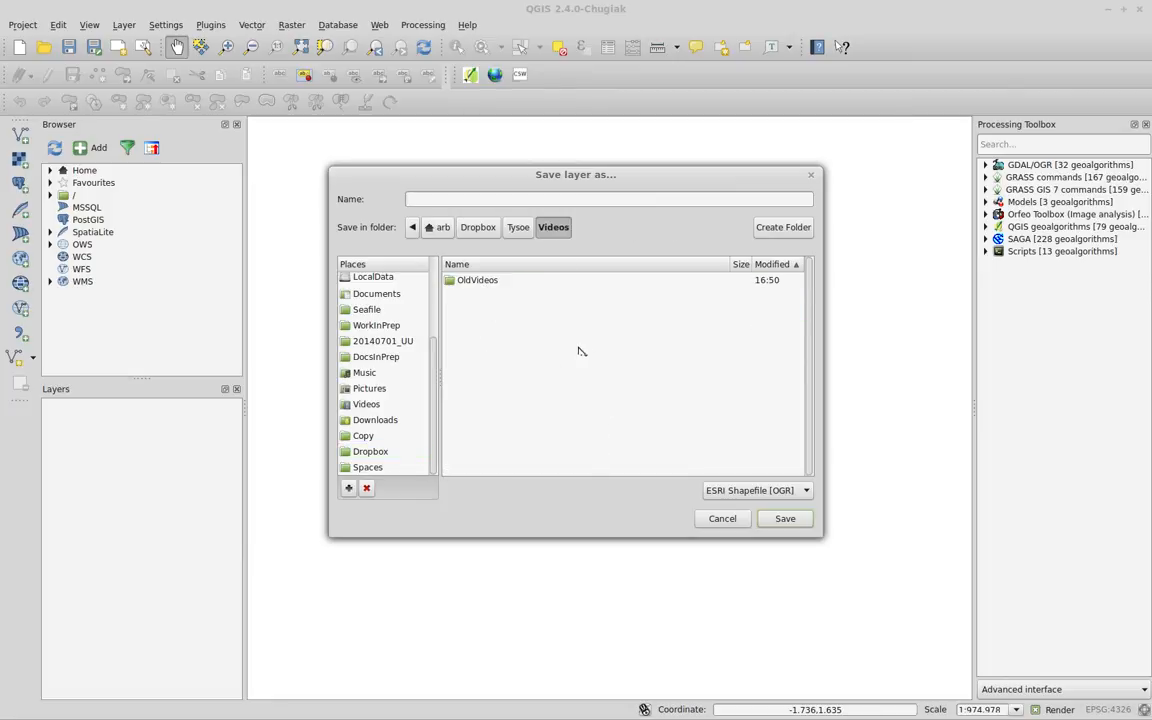
{"action": "left_click", "coordinate": [608, 200]}
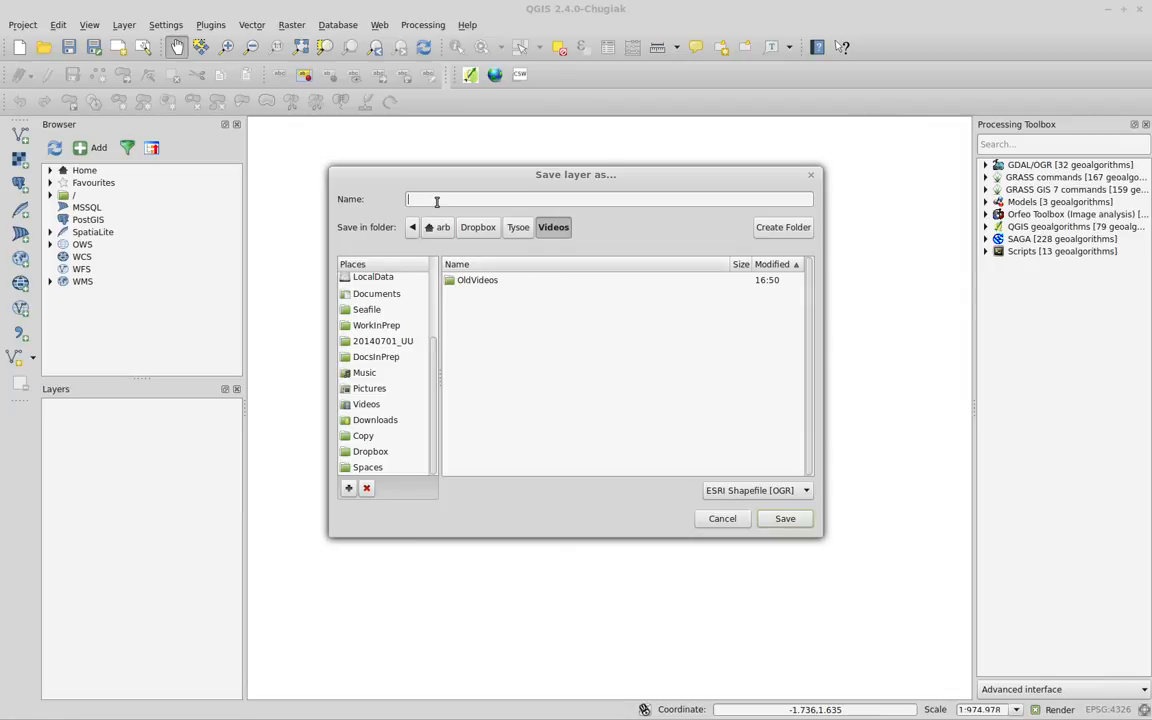
{"action": "type", "text": "Tysoe_polygon"}
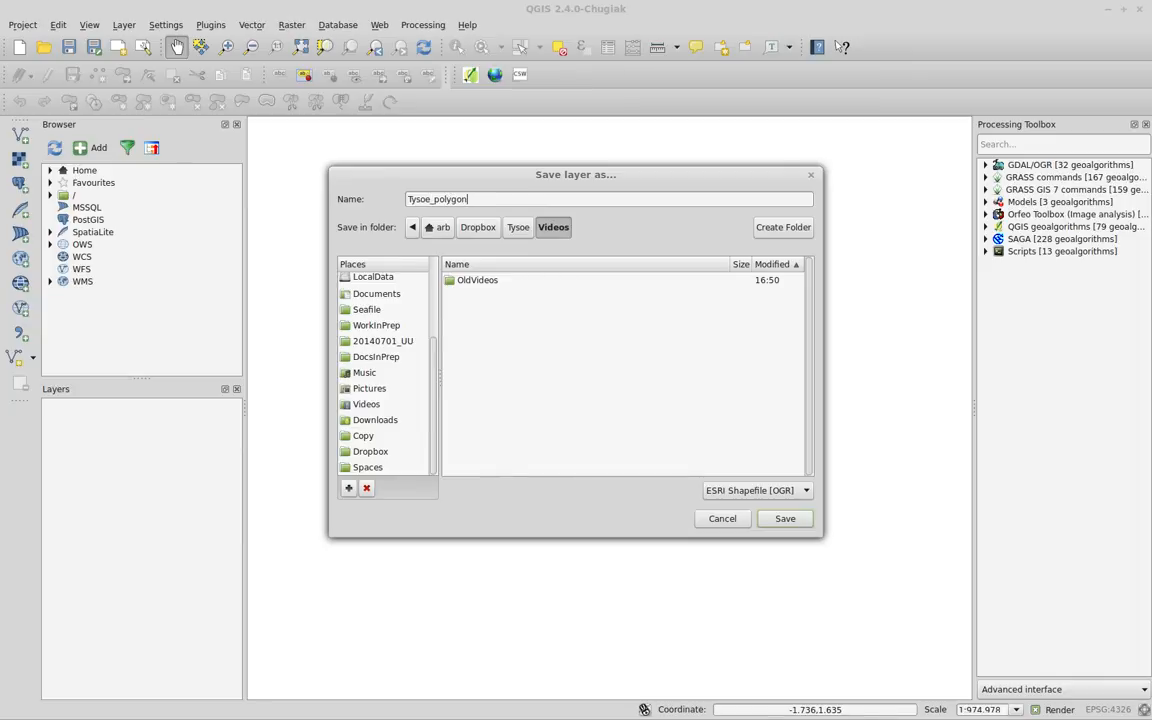
{"action": "type", "text": ".shp"}
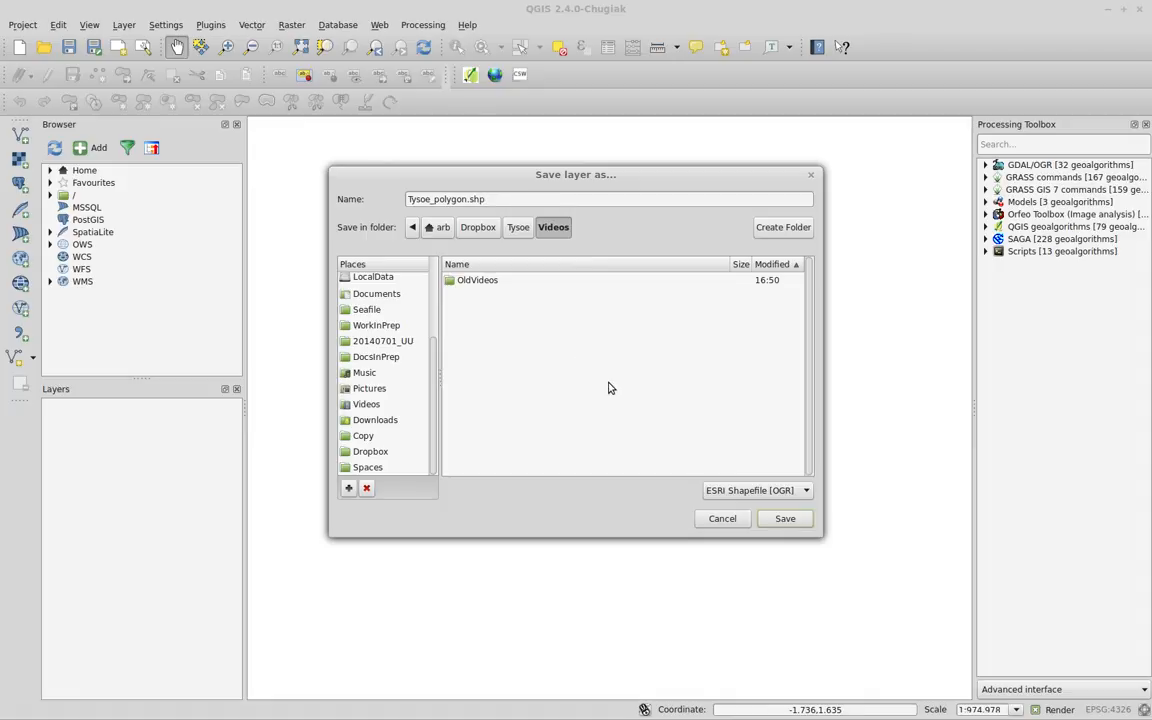
{"action": "left_click", "coordinate": [512, 200]}
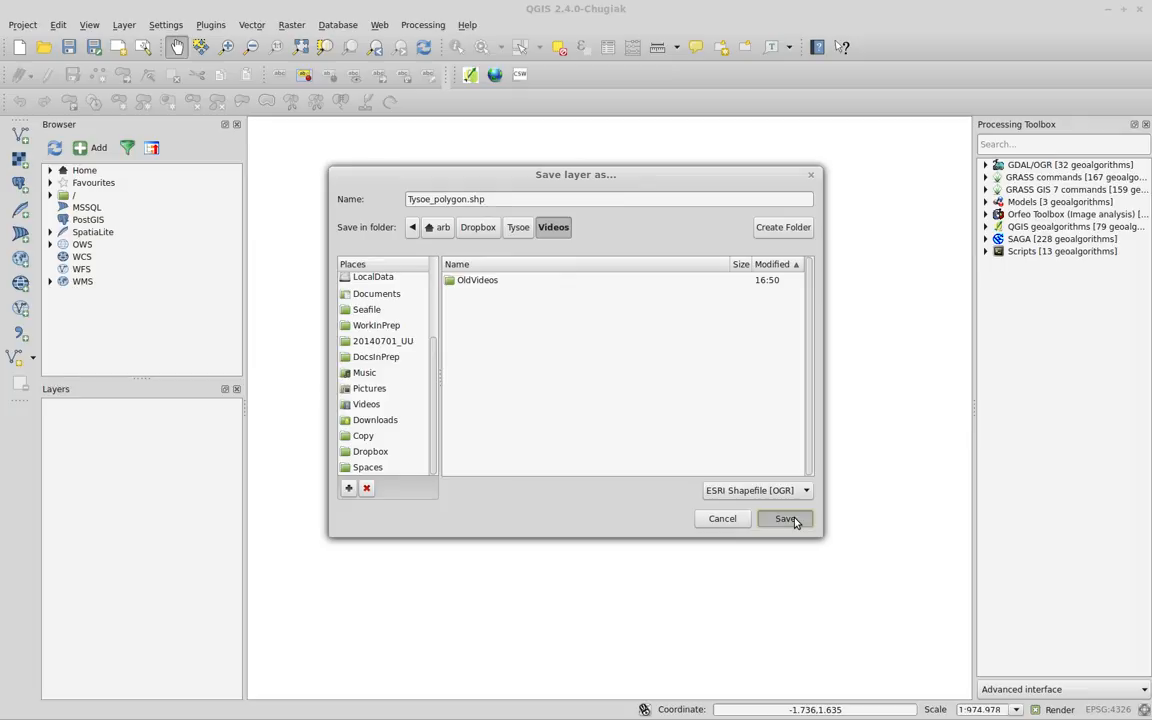
Save the empty shapefile so Tysoe_polygon appears in the Layers panel
{"action": "left_click", "coordinate": [784, 518]}
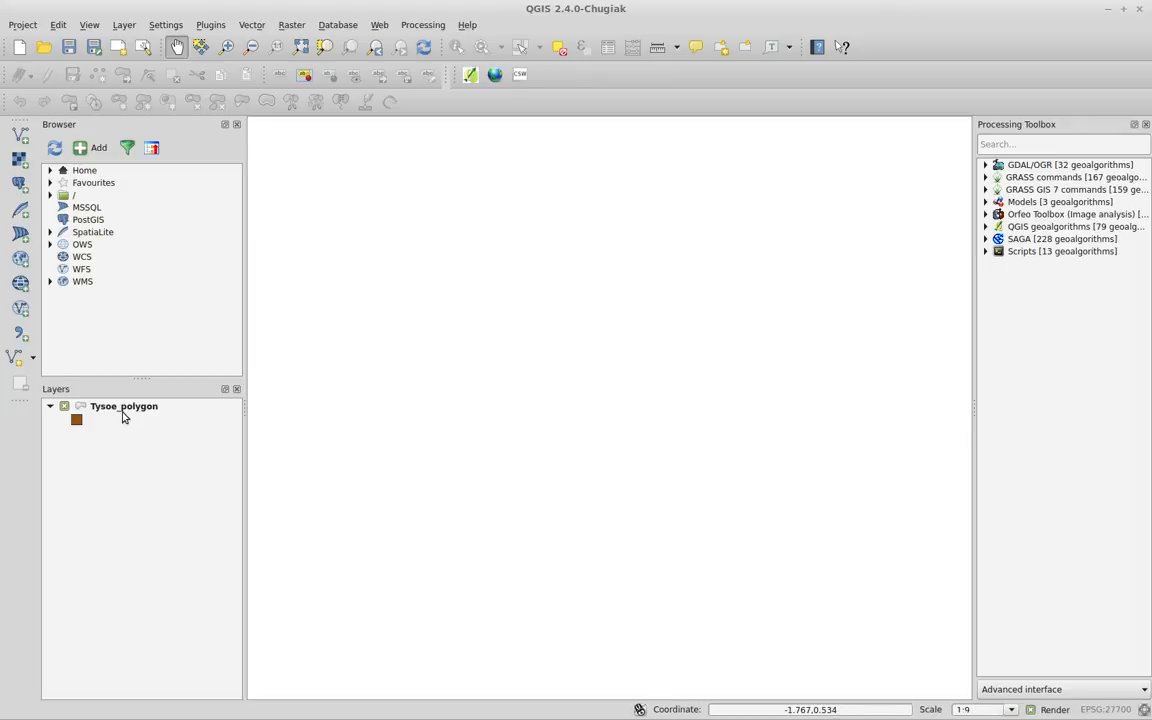
{"action": "mouse_move", "coordinate": [124, 416]}
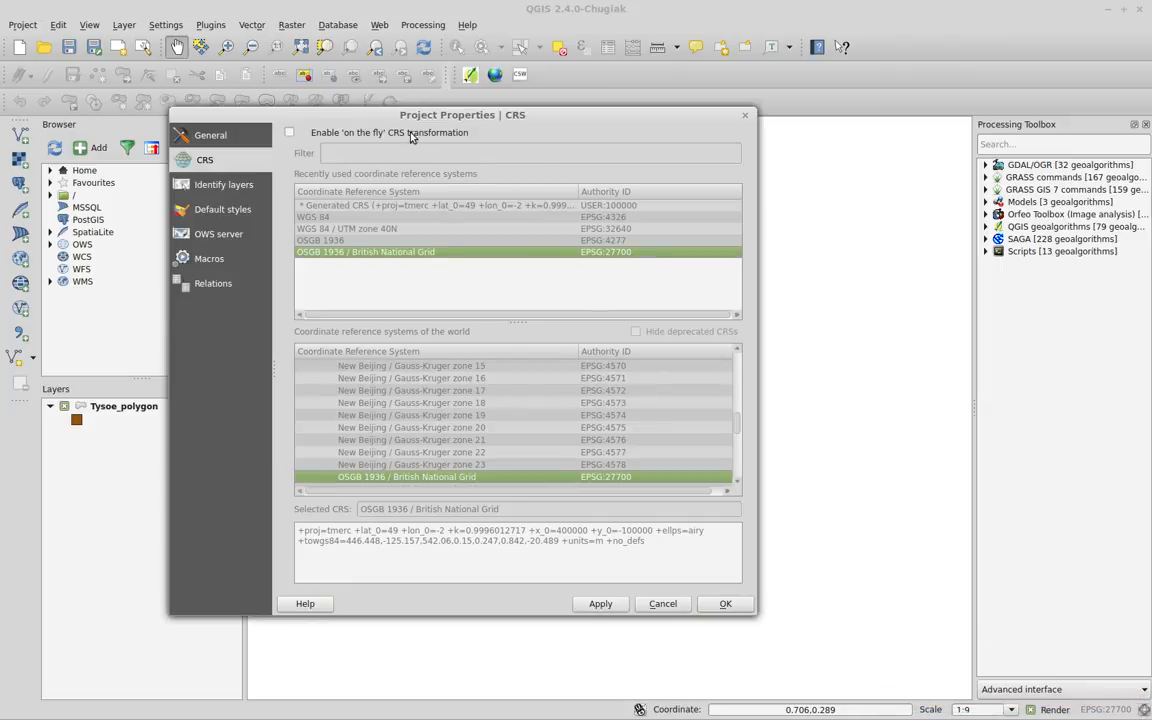
Enable 'on the fly' CRS transformation with OSGB 1936 / British National Grid as project CRS and apply
{"action": "left_click", "coordinate": [288, 132]}
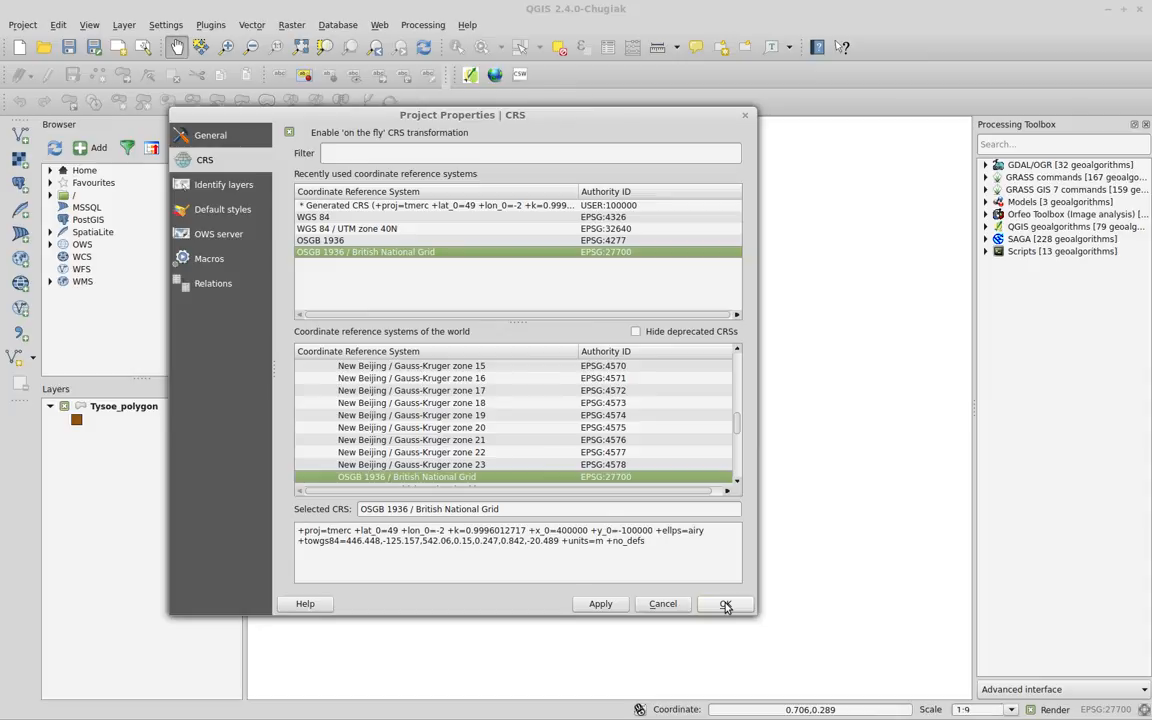
{"action": "left_click", "coordinate": [724, 604]}
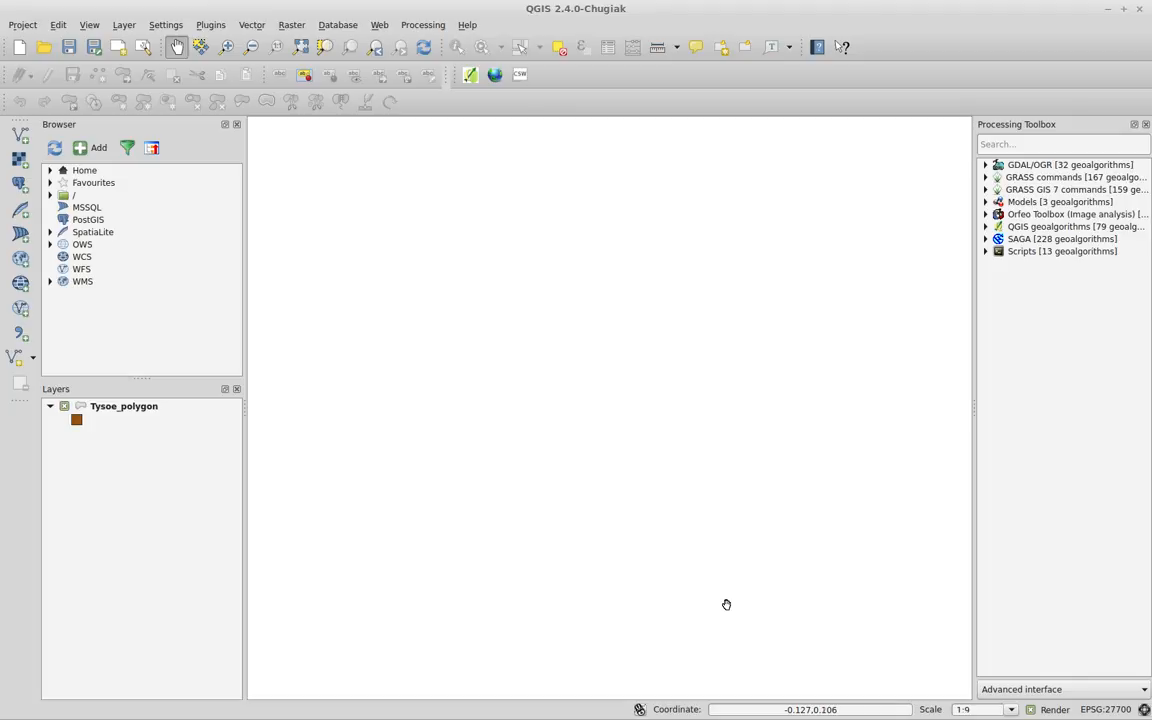
{"action": "mouse_move", "coordinate": [724, 574]}
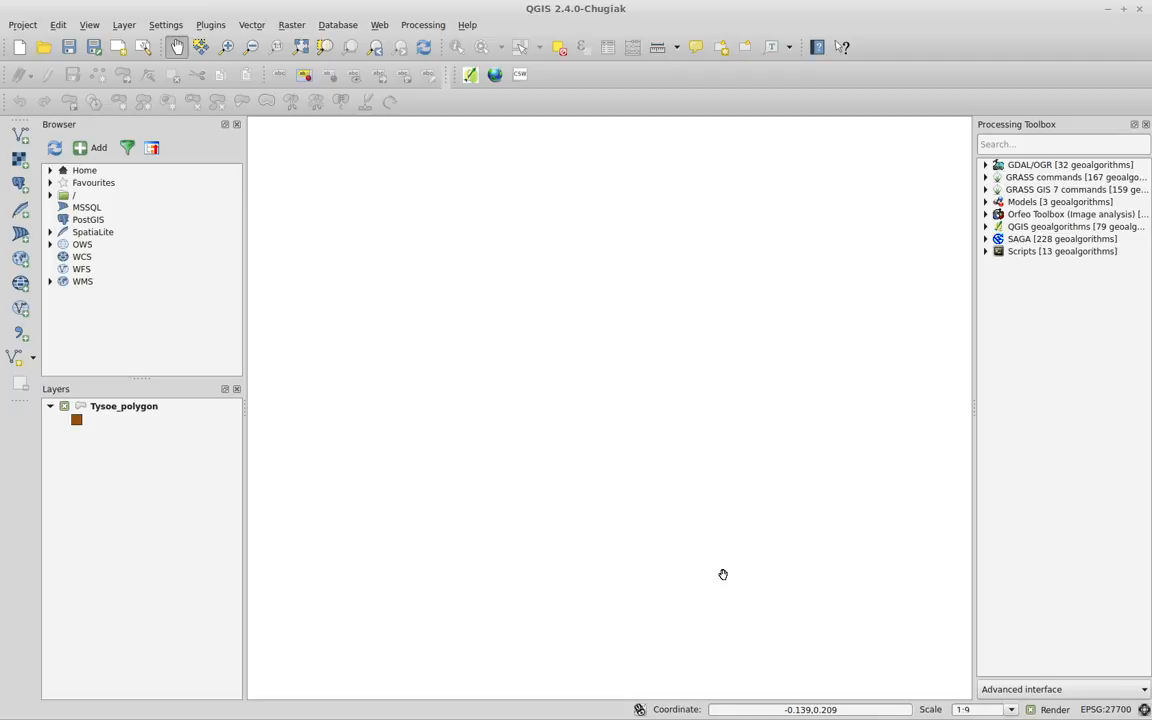
{"action": "mouse_move", "coordinate": [656, 564]}
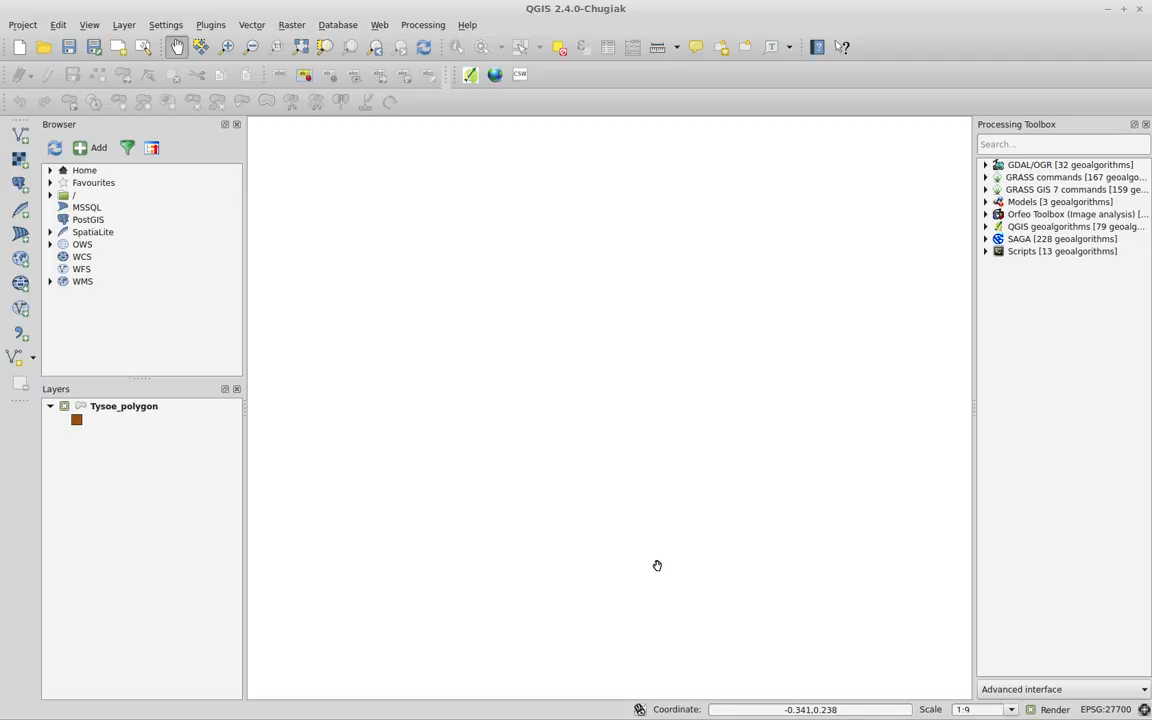